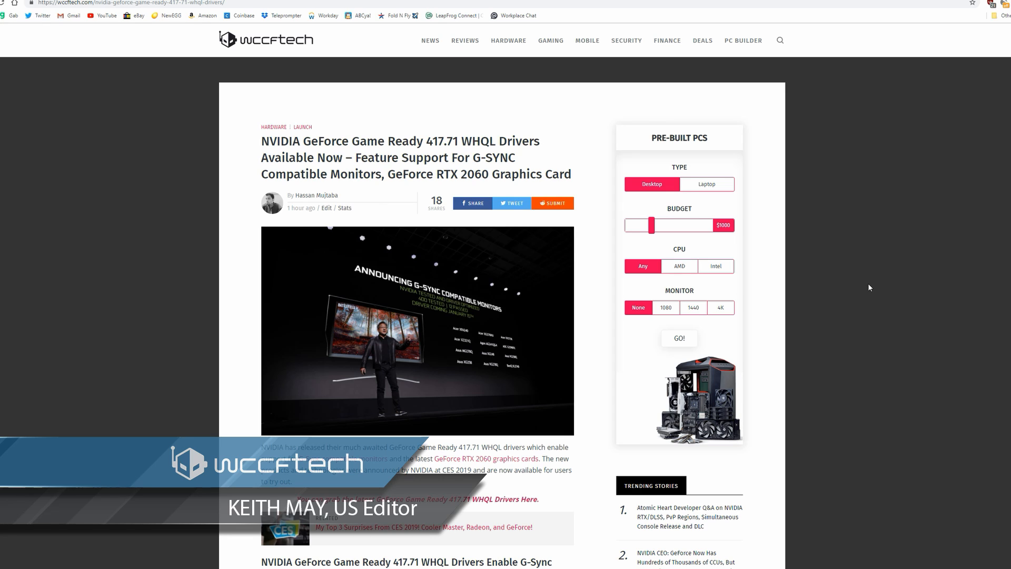
{"action": "mouse_move", "coordinate": [897, 259]}
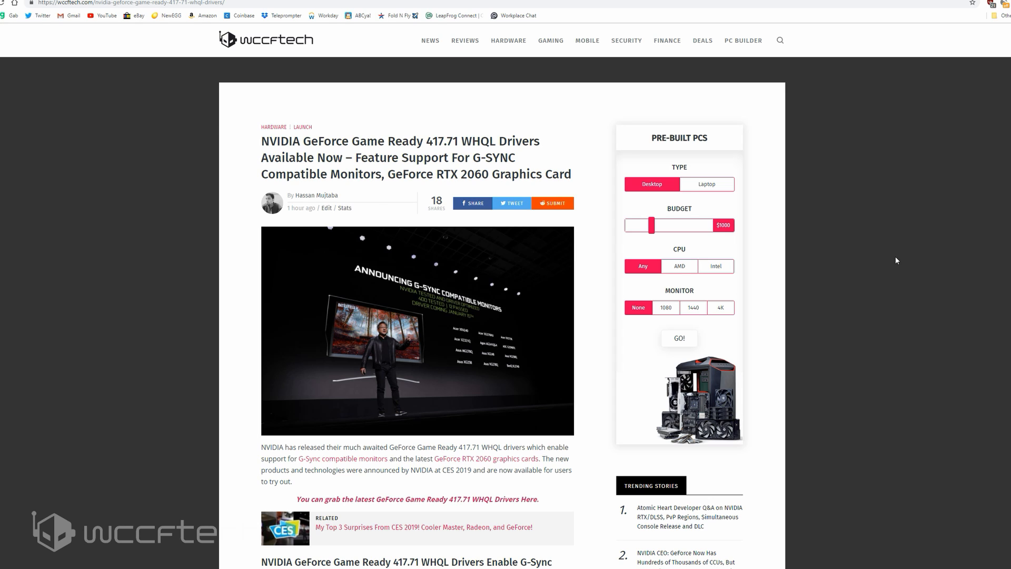
{"action": "mouse_move", "coordinate": [696, 97]}
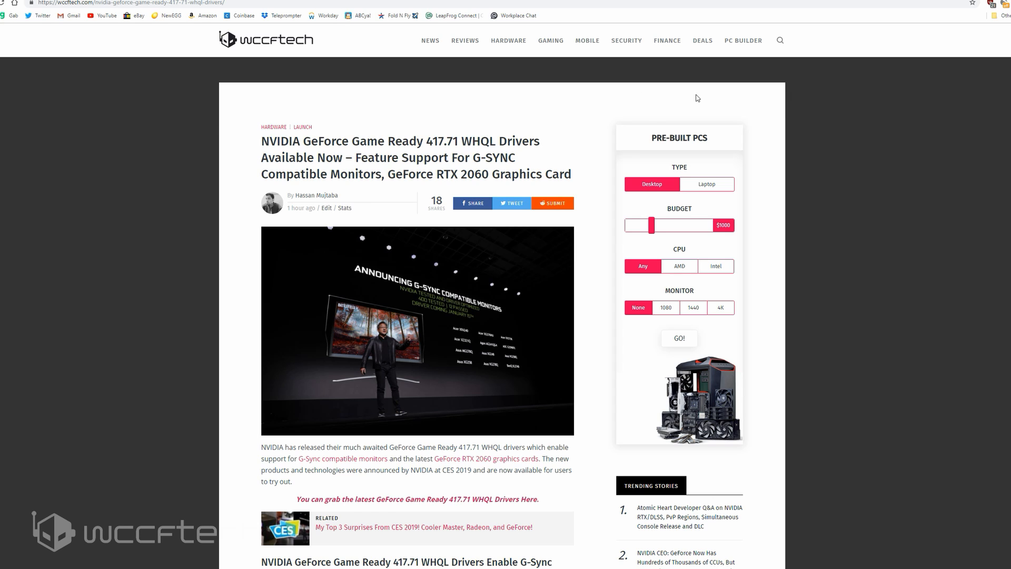
{"action": "mouse_move", "coordinate": [776, 201]}
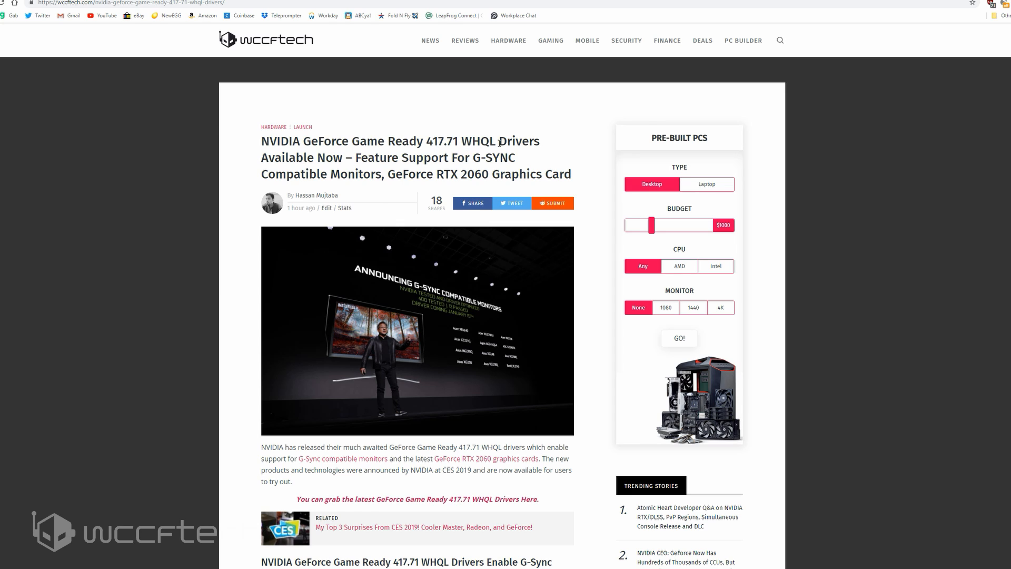
{"action": "mouse_move", "coordinate": [595, 207]}
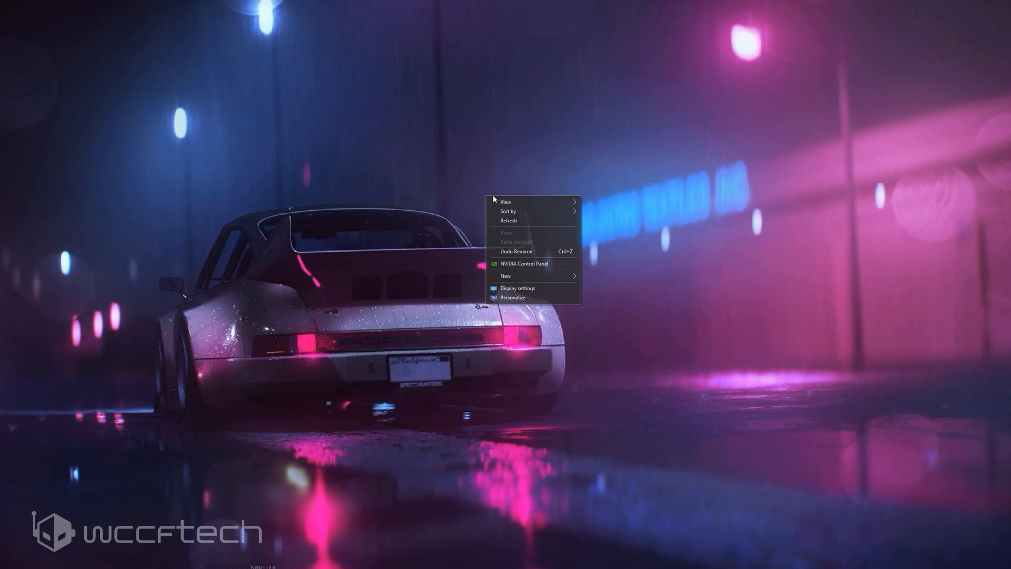
Step: Launch NVIDIA Control Panel from the desktop context menu, showing the GeForce RTX 2080 on driver 417.71
{"action": "left_click", "coordinate": [523, 263]}
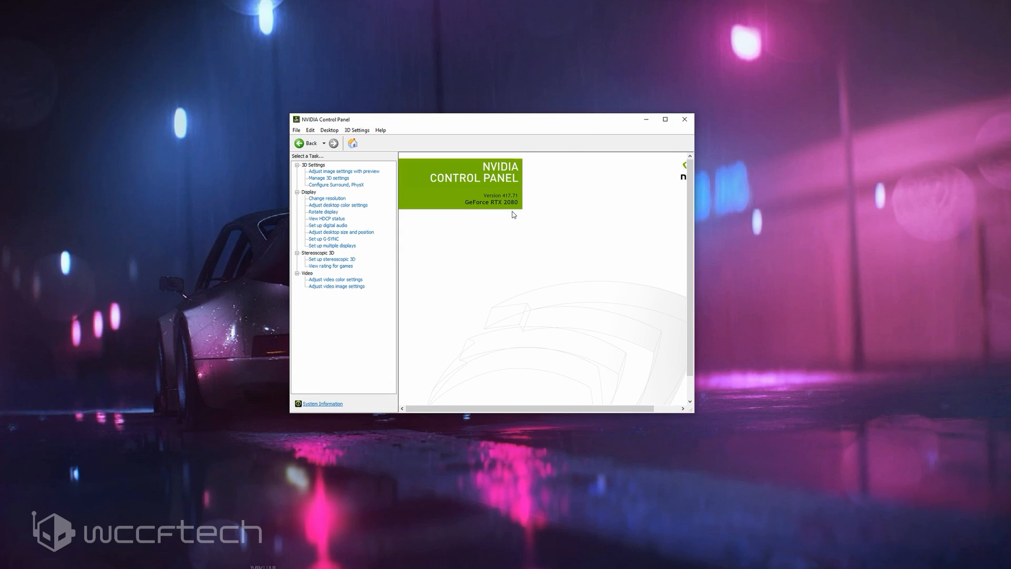
{"action": "mouse_move", "coordinate": [486, 212]}
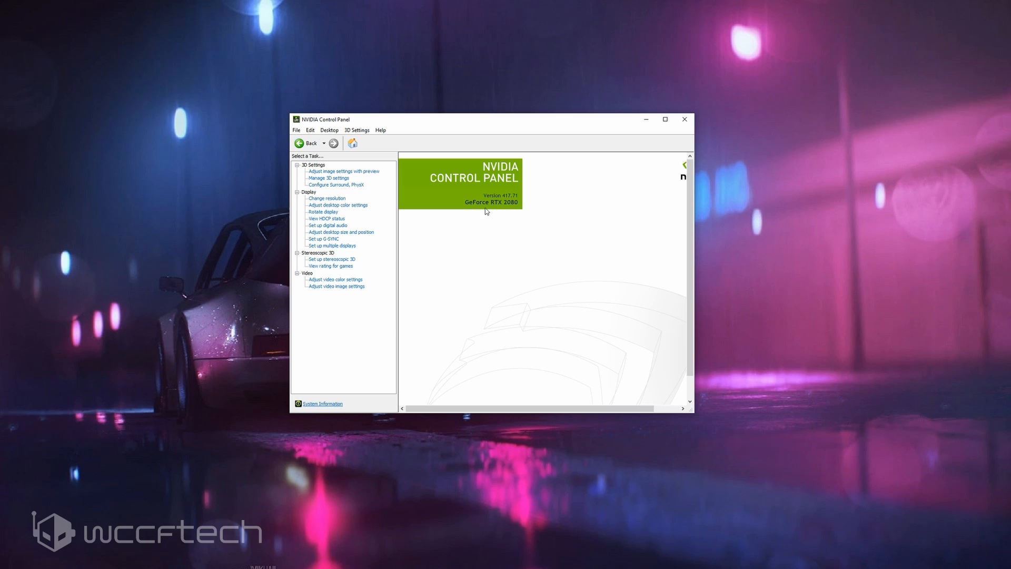
{"action": "mouse_move", "coordinate": [545, 212]}
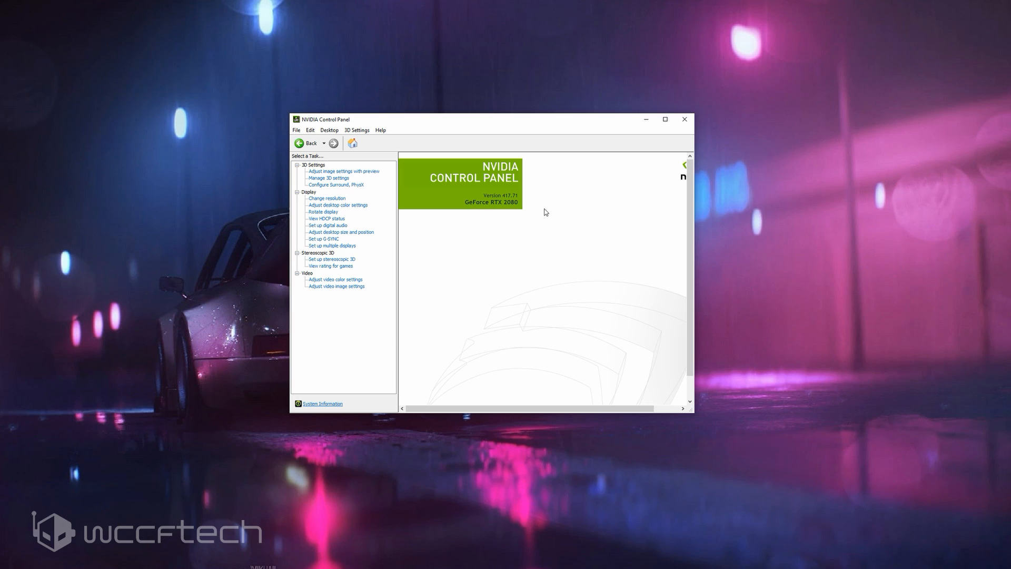
{"action": "mouse_move", "coordinate": [457, 59]}
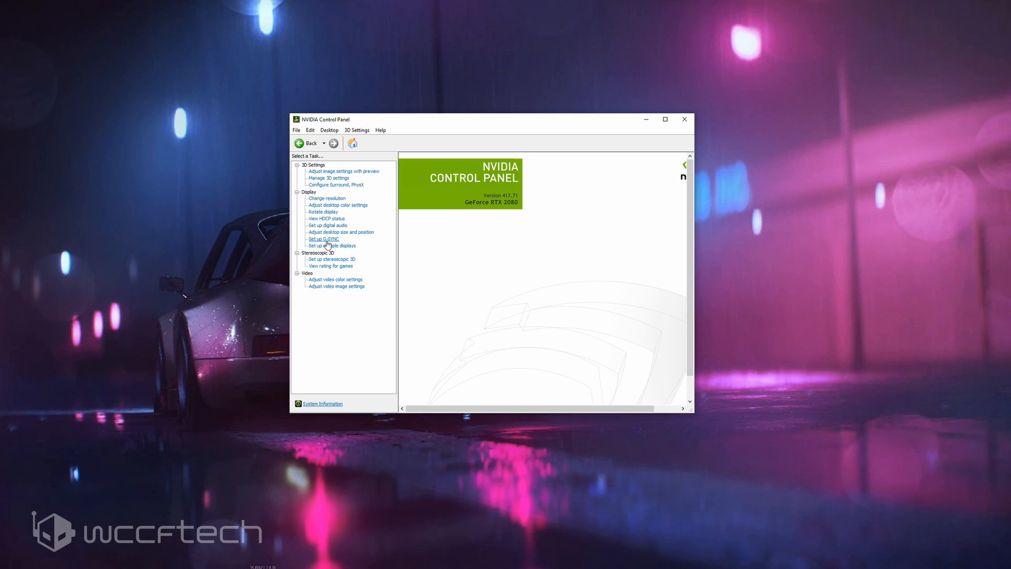
Step: Open Set up G-SYNC for NX-EDG27 with G-SYNC Compatible enabled for full screen mode
{"action": "left_click", "coordinate": [322, 238]}
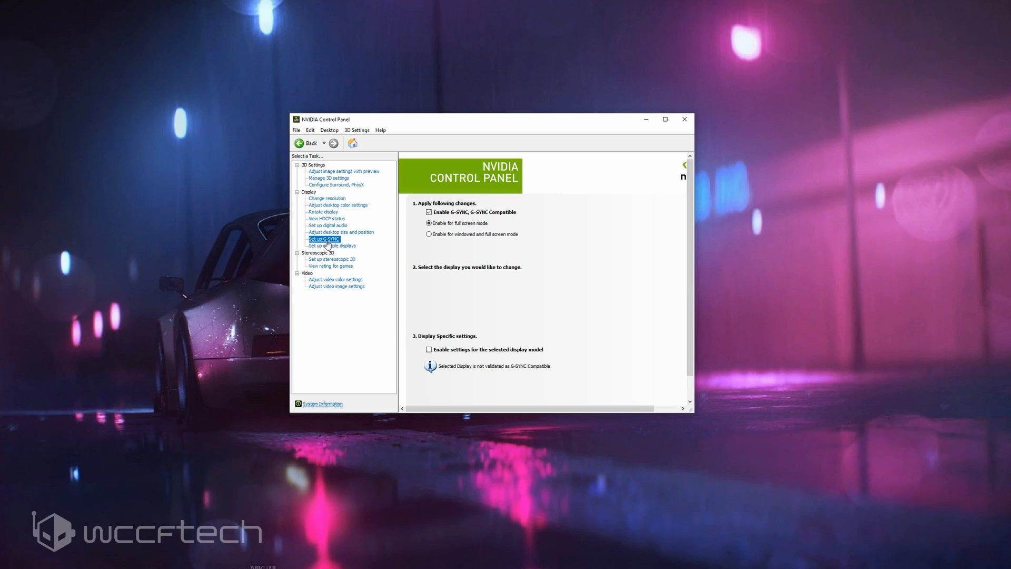
{"action": "left_click", "coordinate": [323, 239]}
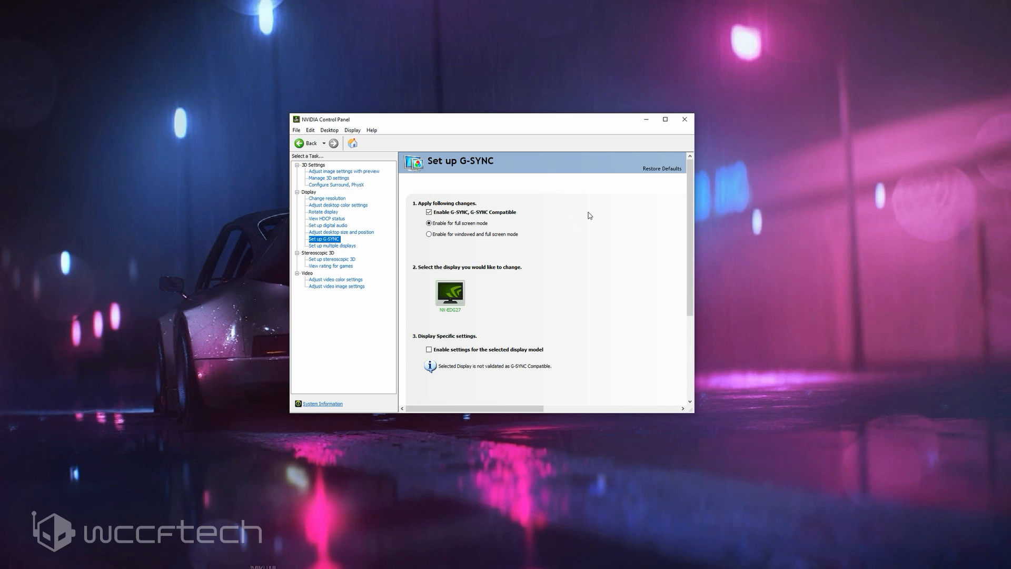
{"action": "mouse_move", "coordinate": [614, 244]}
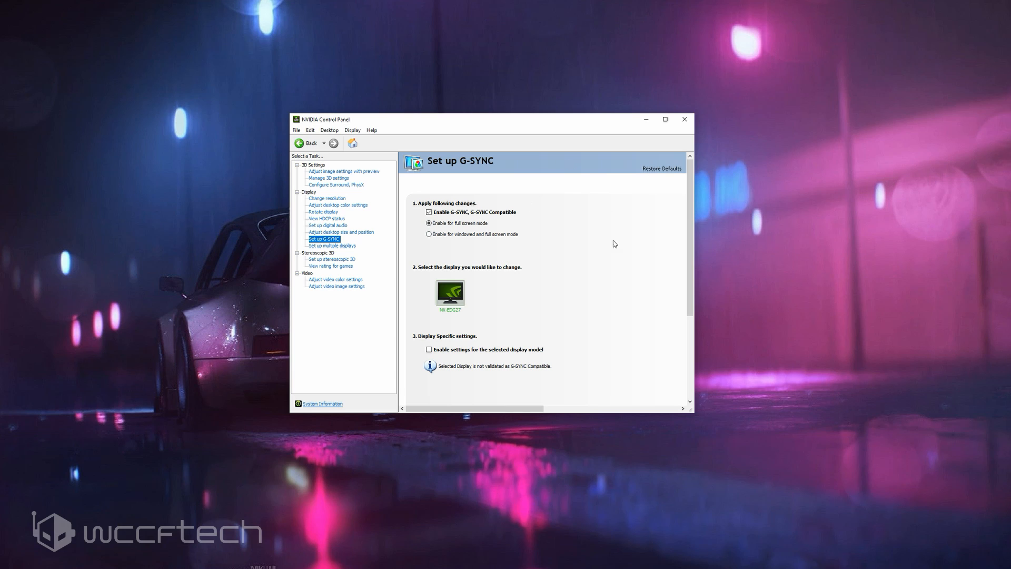
{"action": "mouse_move", "coordinate": [524, 213]}
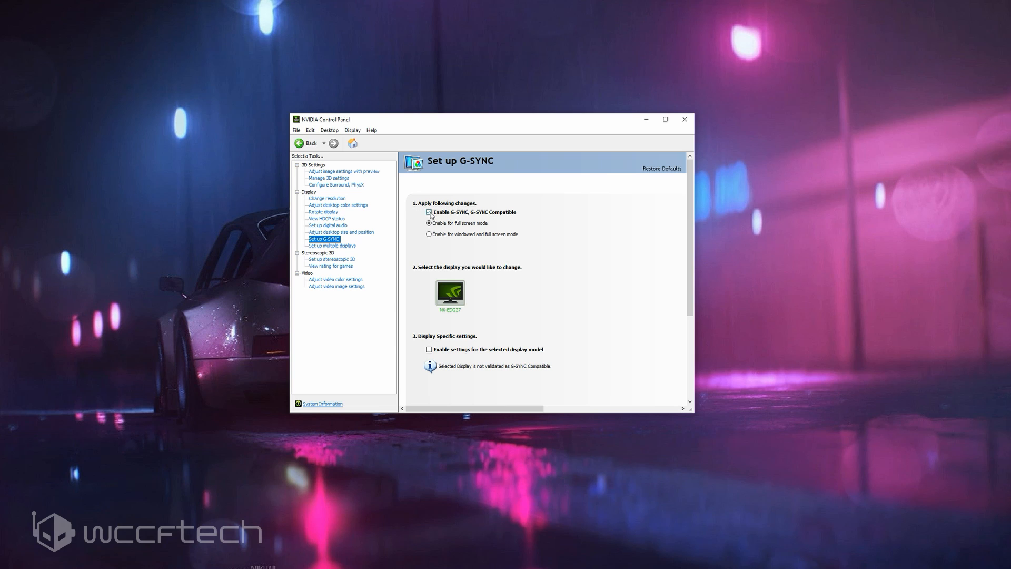
{"action": "left_click", "coordinate": [429, 212]}
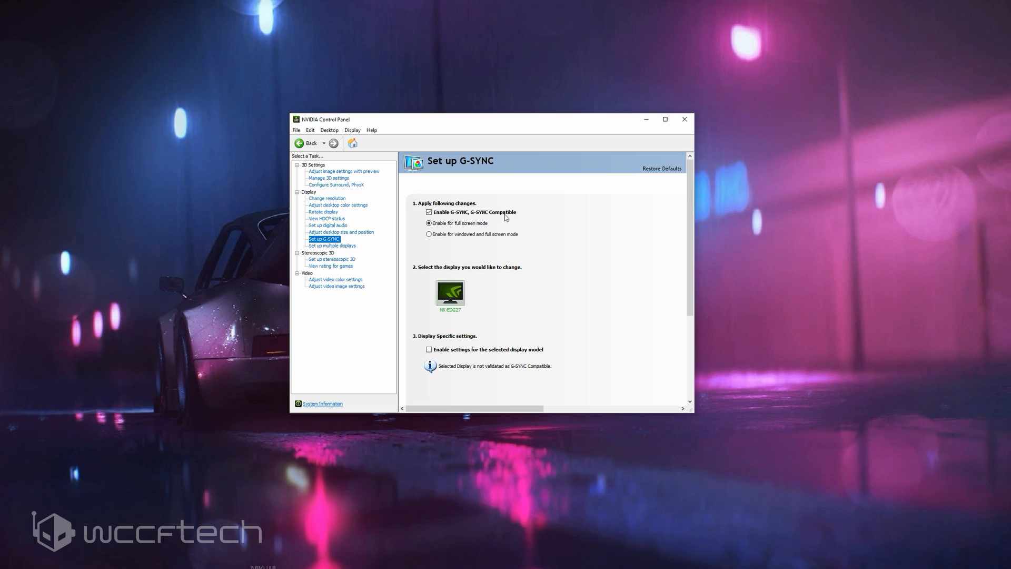
{"action": "mouse_move", "coordinate": [455, 238]}
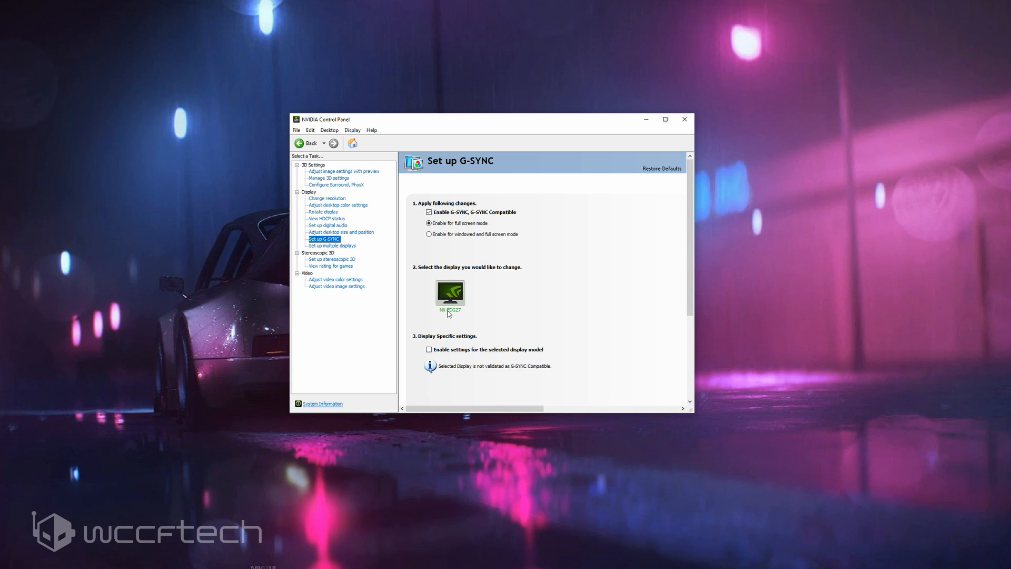
{"action": "mouse_move", "coordinate": [494, 326]}
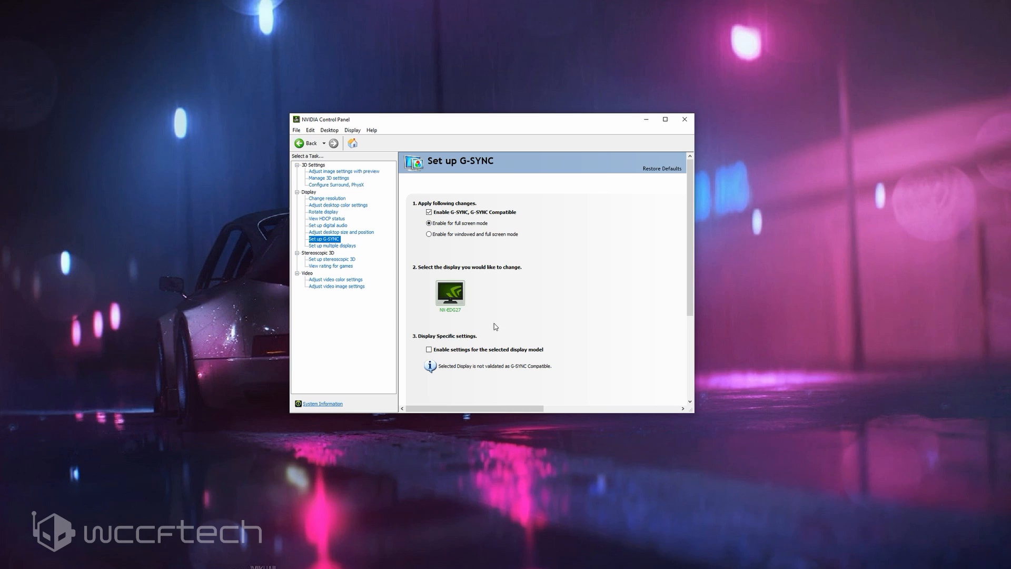
{"action": "scroll", "scroll_direction": "down", "scroll_amount": 3}
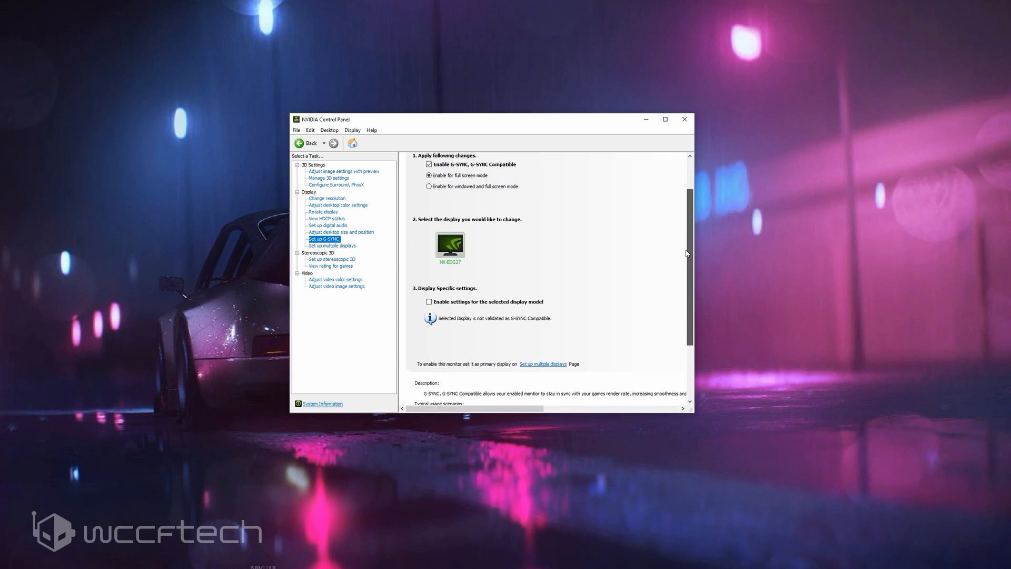
{"action": "scroll", "scroll_direction": "down", "scroll_amount": 3}
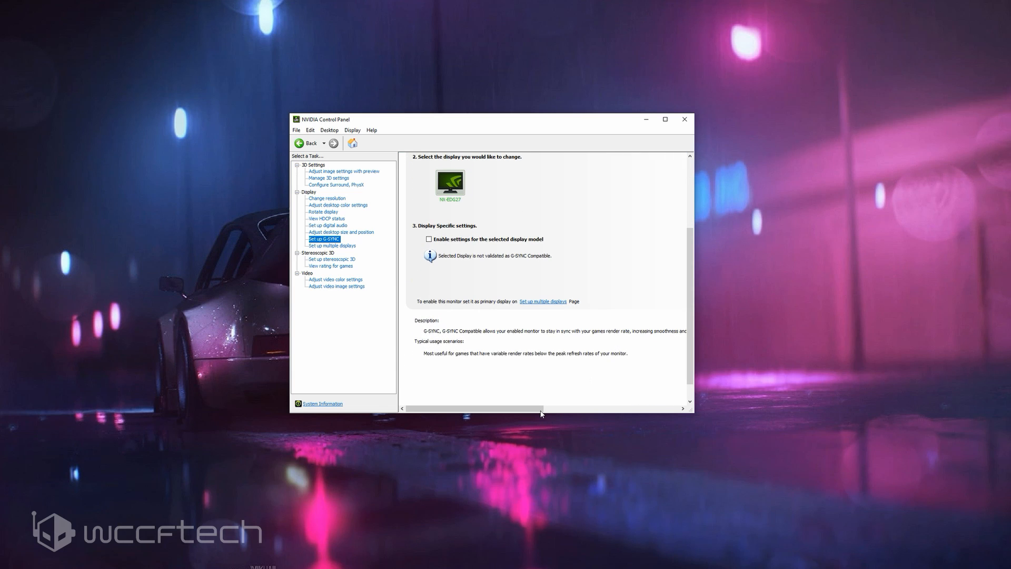
{"action": "mouse_move", "coordinate": [466, 241]}
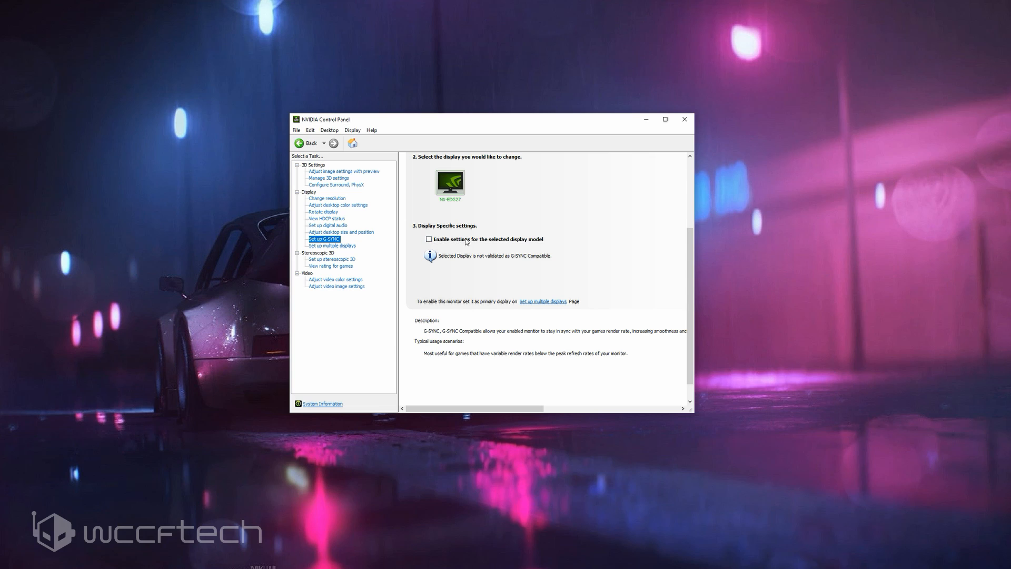
{"action": "mouse_move", "coordinate": [434, 262]}
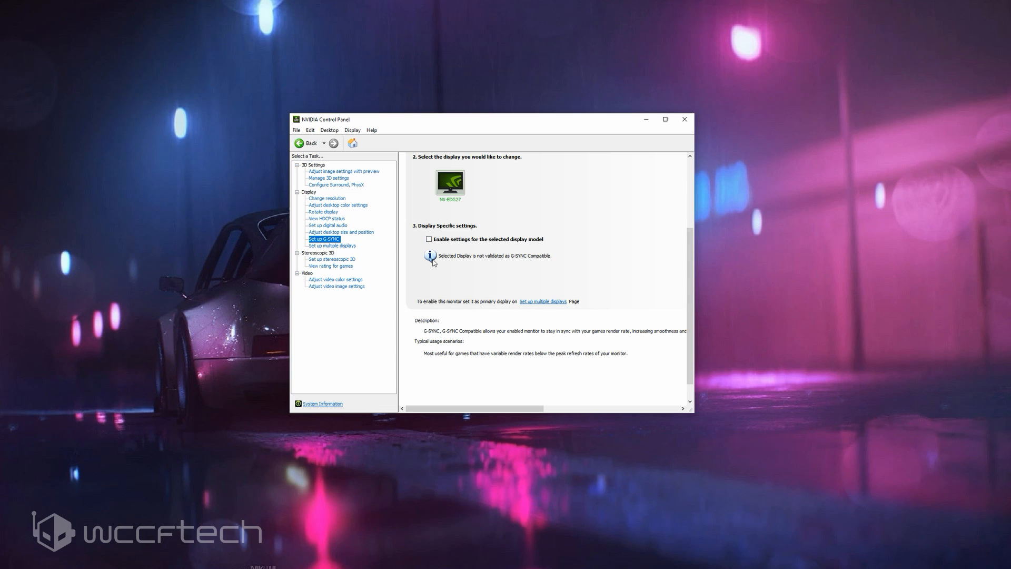
{"action": "mouse_move", "coordinate": [520, 262]}
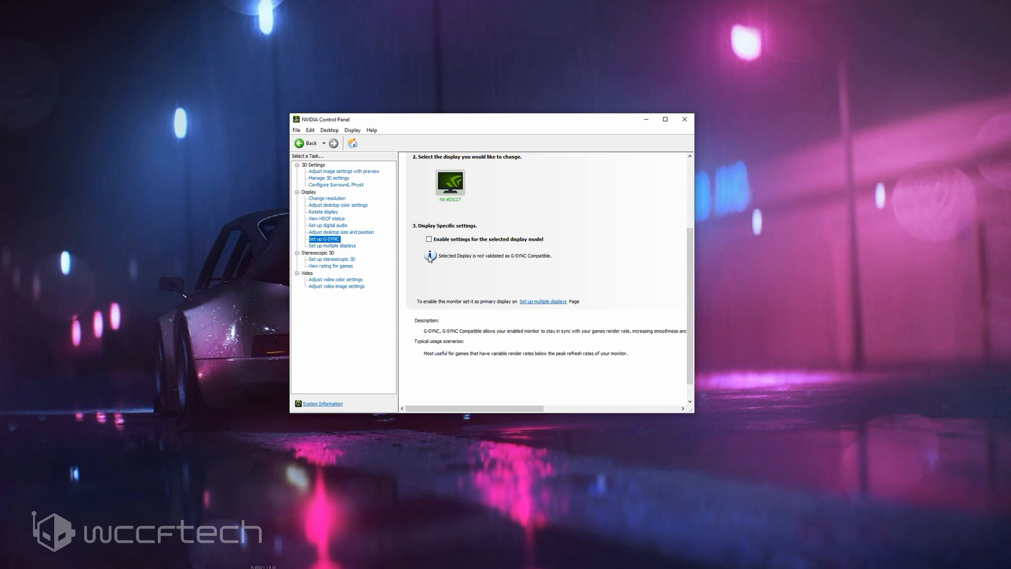
{"action": "mouse_move", "coordinate": [545, 298]}
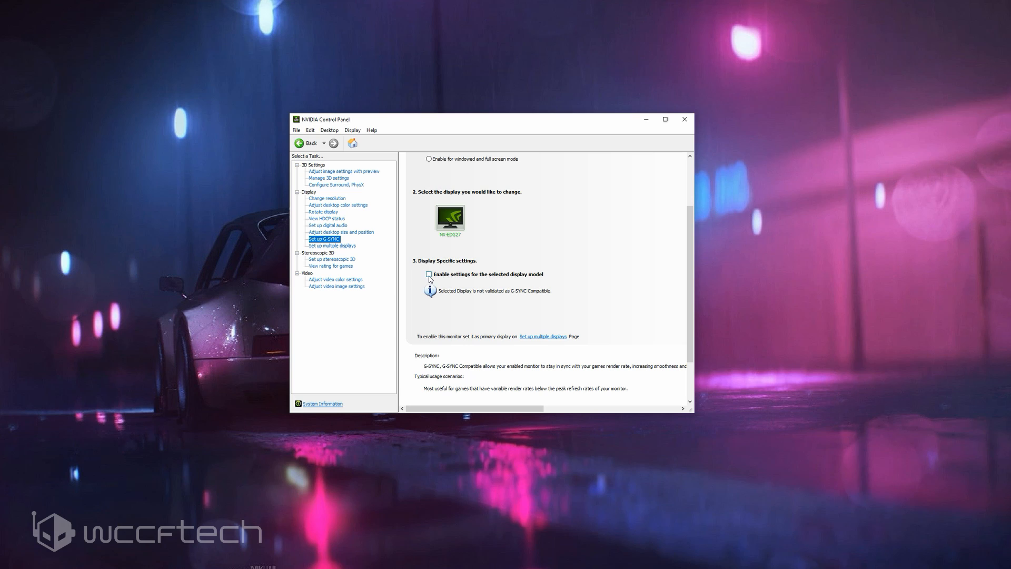
Step: Tick 'Enable settings for the selected display model' for the NX-EDG27 monitor
{"action": "left_click", "coordinate": [429, 274]}
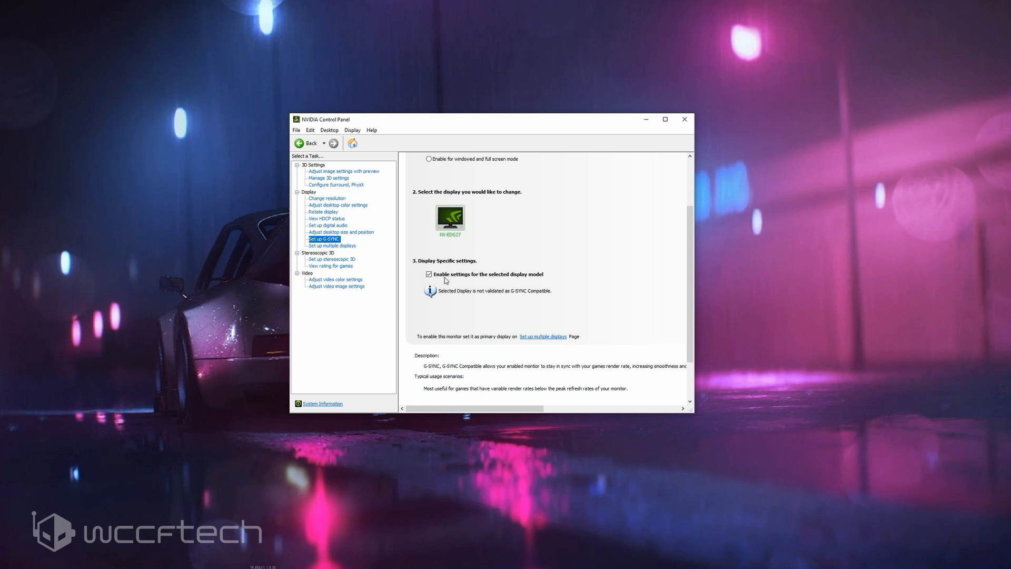
{"action": "scroll", "scroll_direction": "down", "scroll_amount": 3}
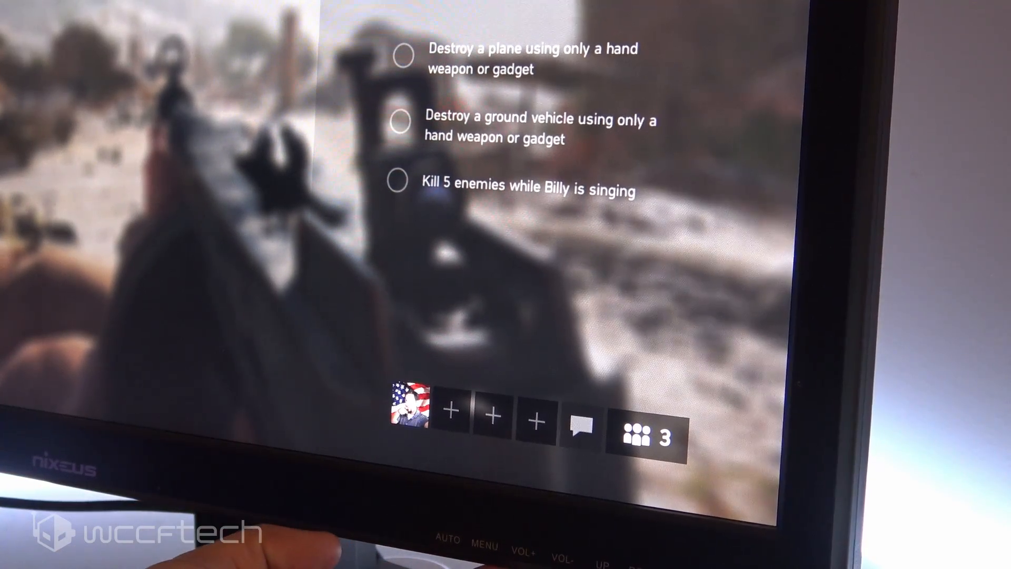
Step: Dismiss the challenges list, play, then open the monitor OSD showing DP 2560x1440 at 70.1Hz
{"action": "left_click", "coordinate": [477, 547]}
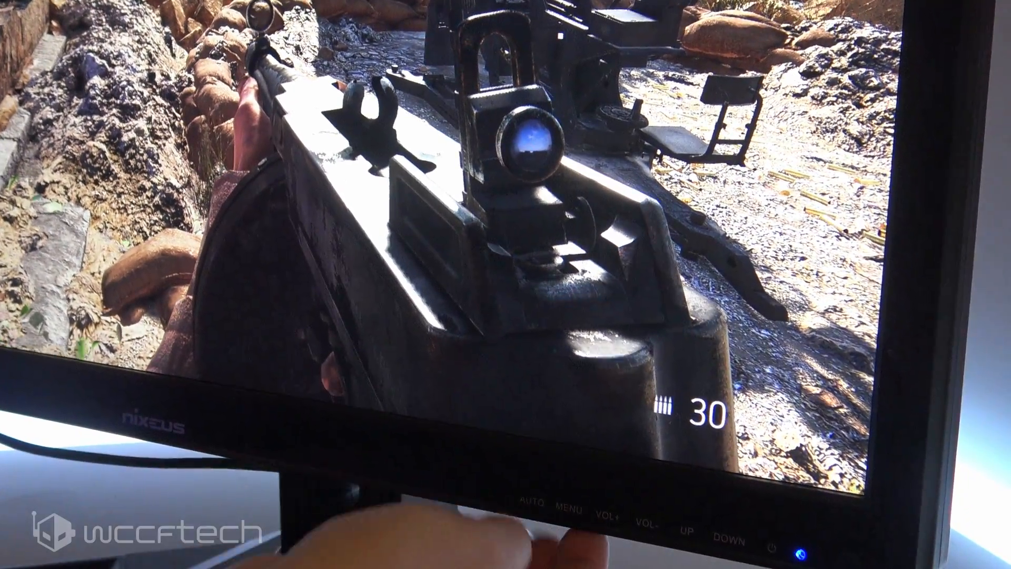
{"action": "left_click", "coordinate": [570, 508]}
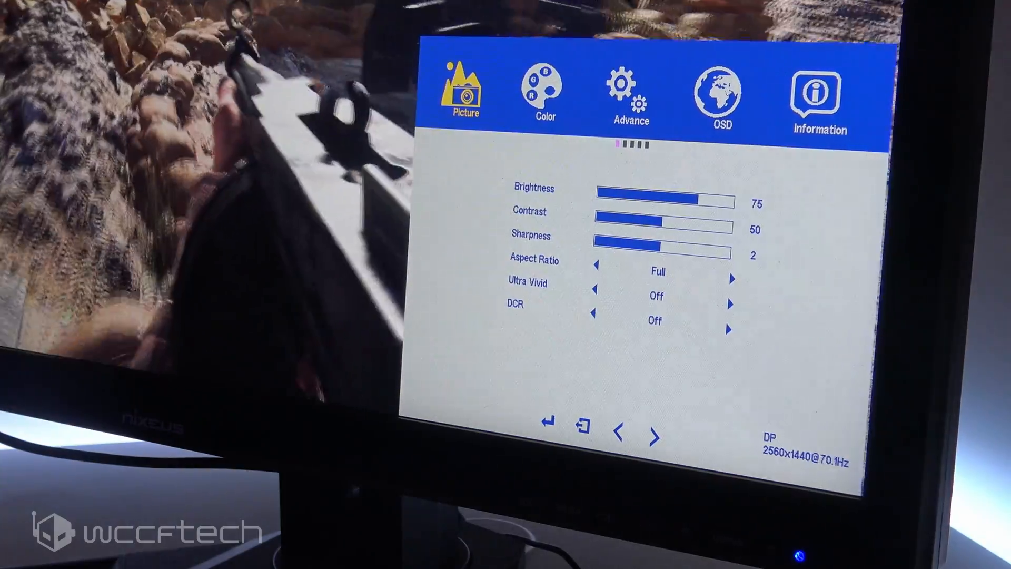